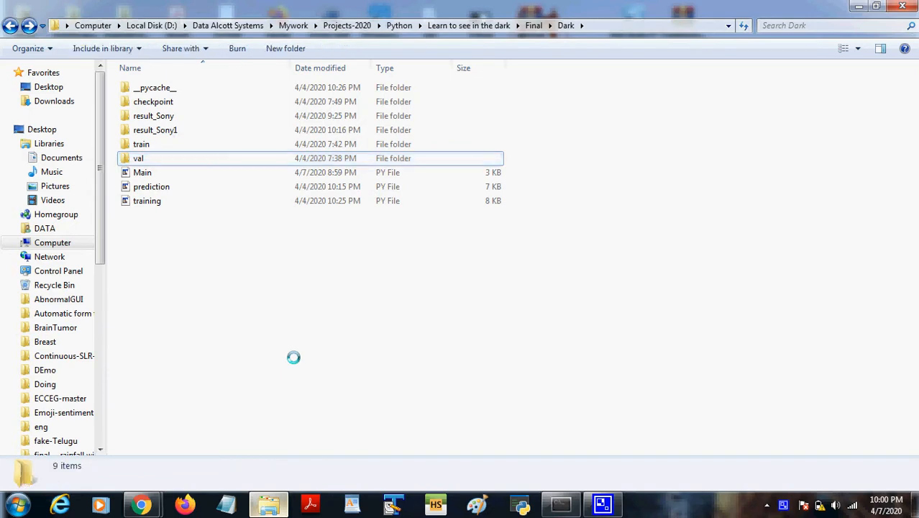
Step: Browse the train folder's long- and short-exposure training images, then return to the Dark folder
click(156, 129)
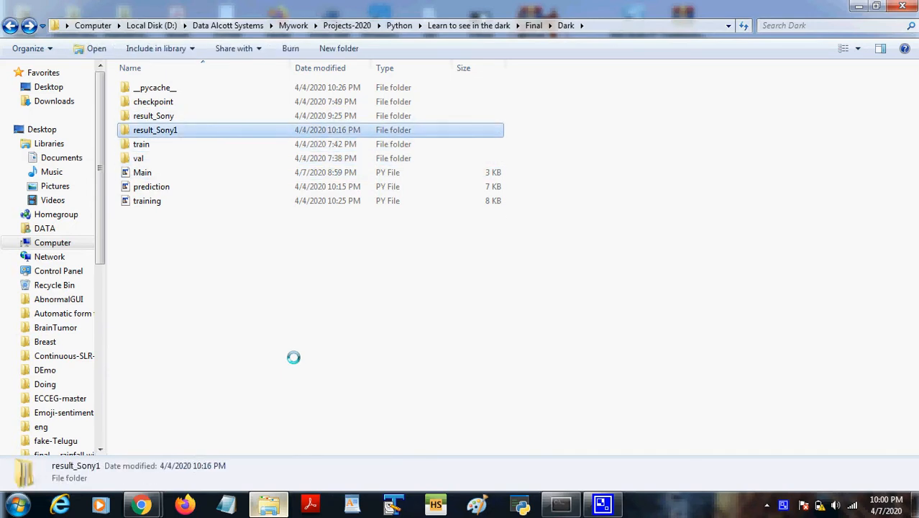
click(141, 144)
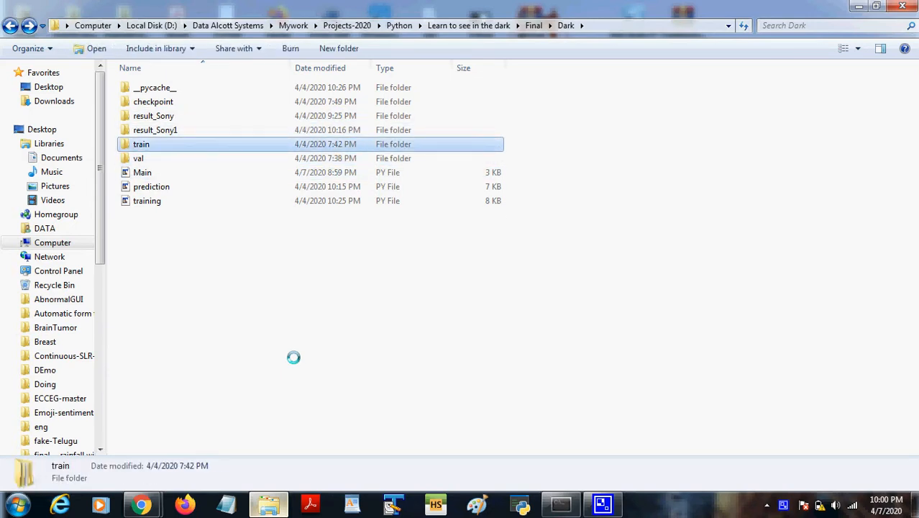
double_click(141, 144)
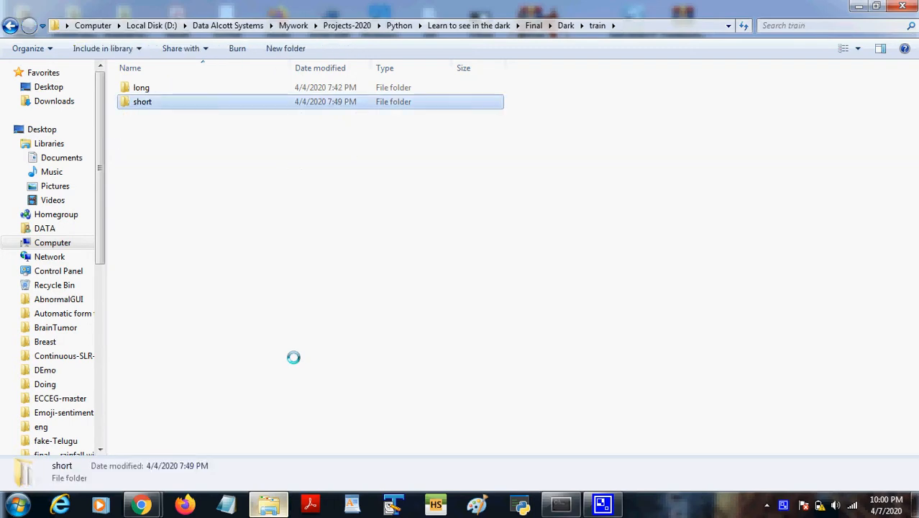
double_click(141, 87)
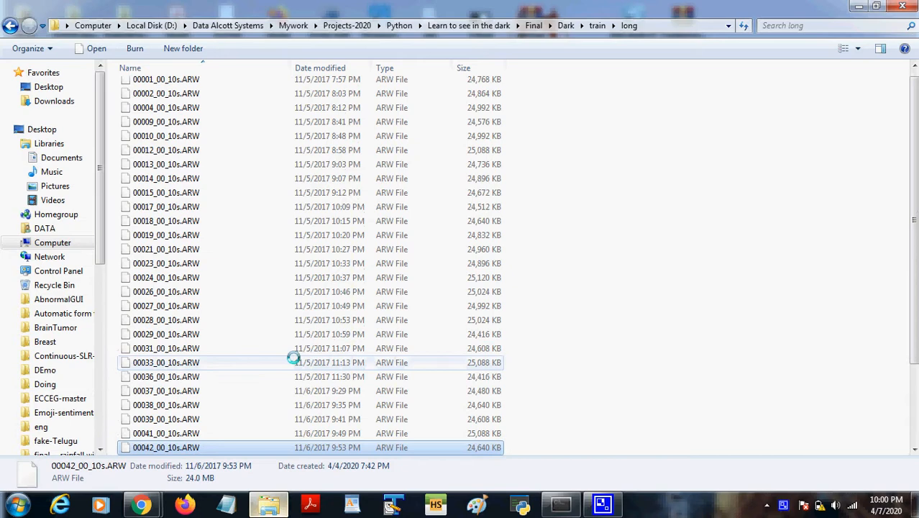
key(ctrl+a)
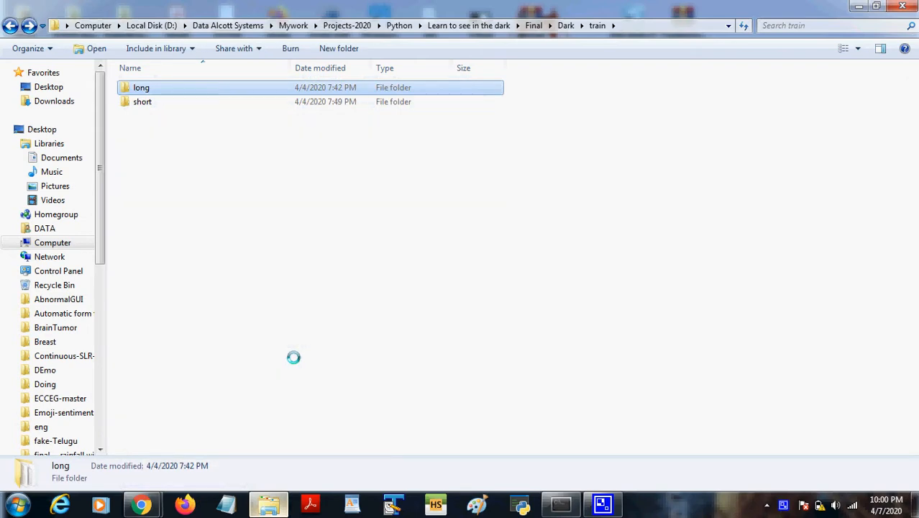
double_click(143, 102)
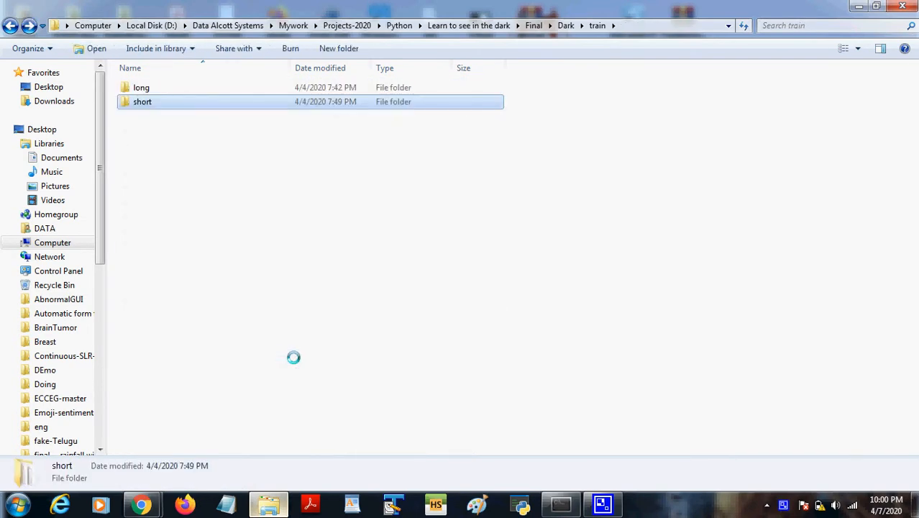
double_click(141, 87)
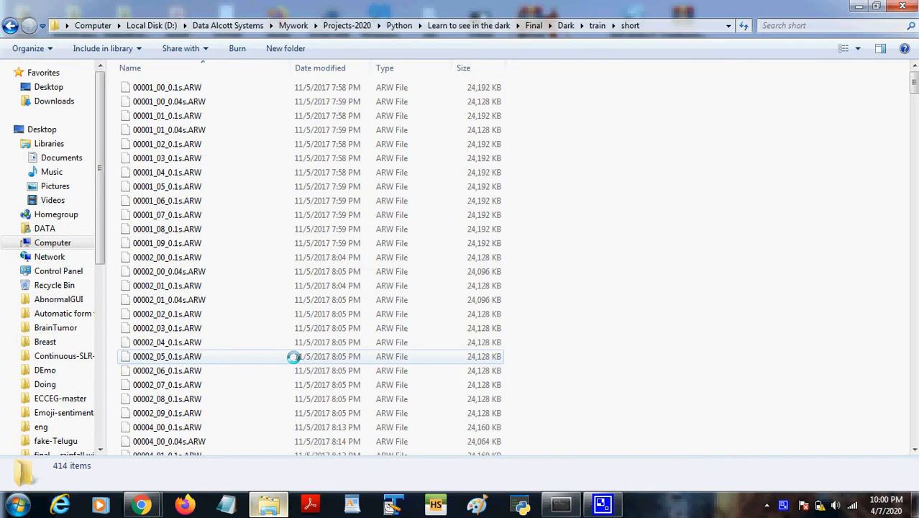
click(565, 25)
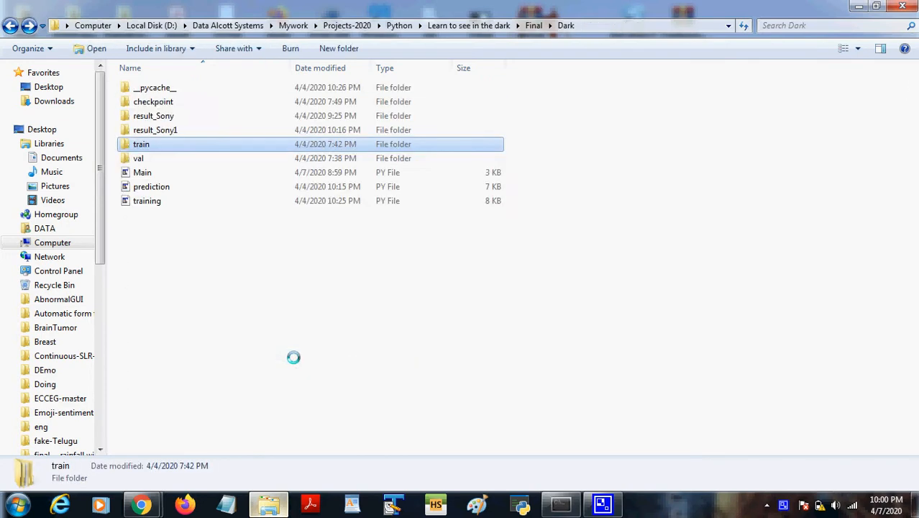
Step: Look over the checkpoint folder, the training and prediction scripts, and the val folder
click(153, 101)
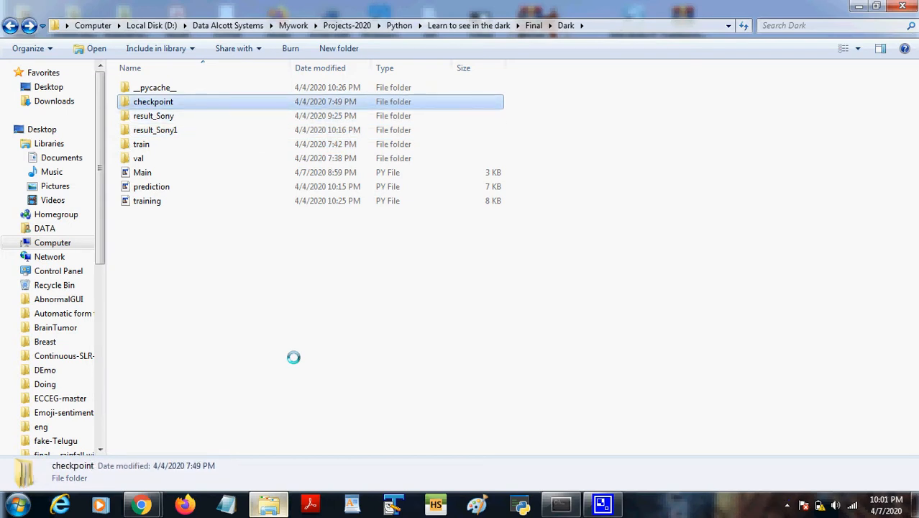
double_click(153, 101)
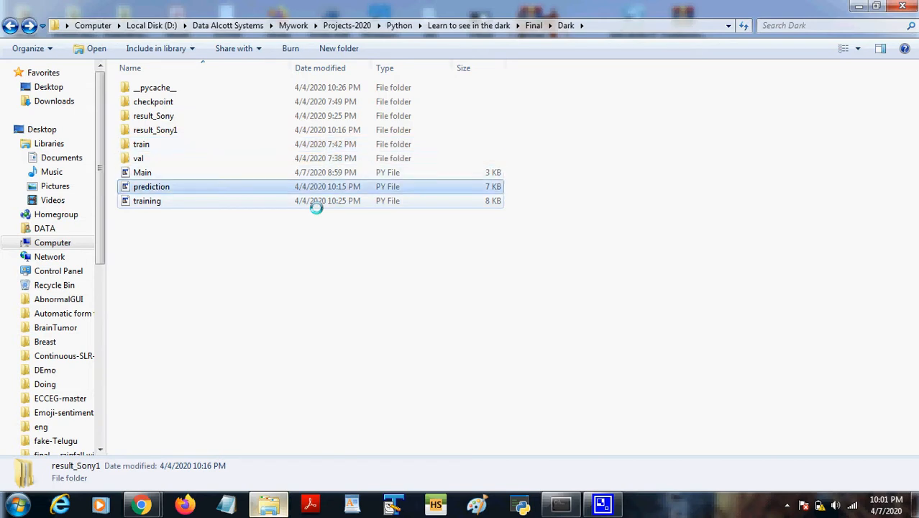
click(146, 201)
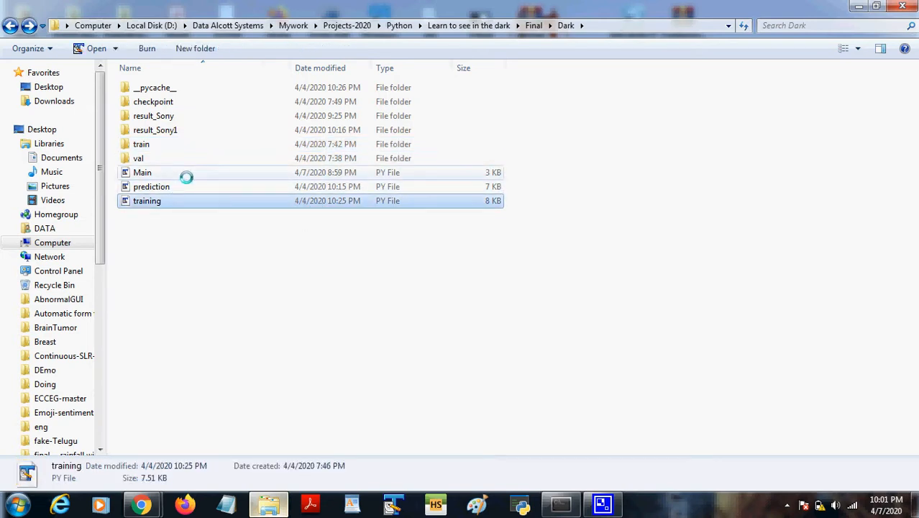
click(151, 186)
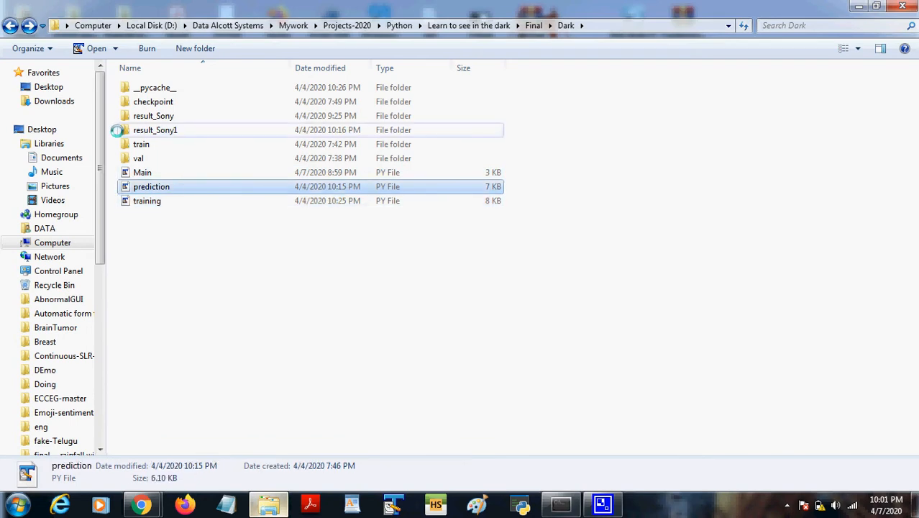
double_click(141, 144)
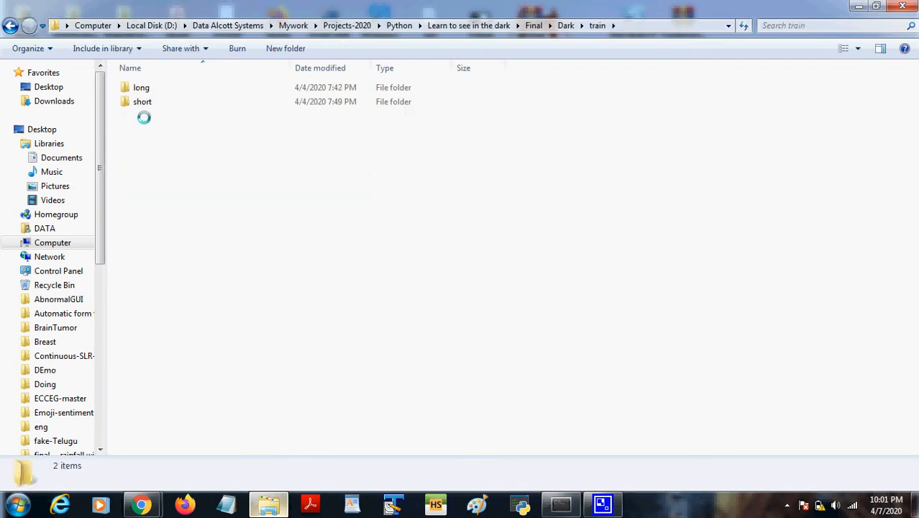
click(566, 25)
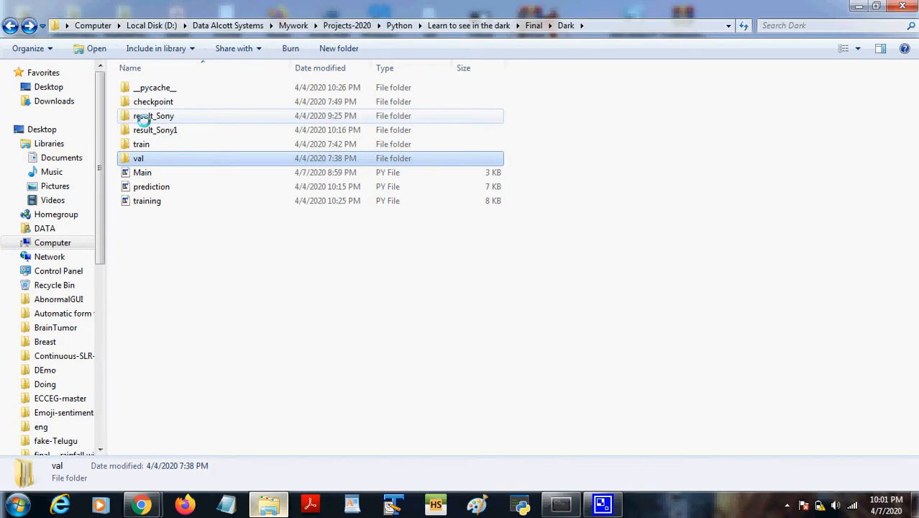
double_click(138, 158)
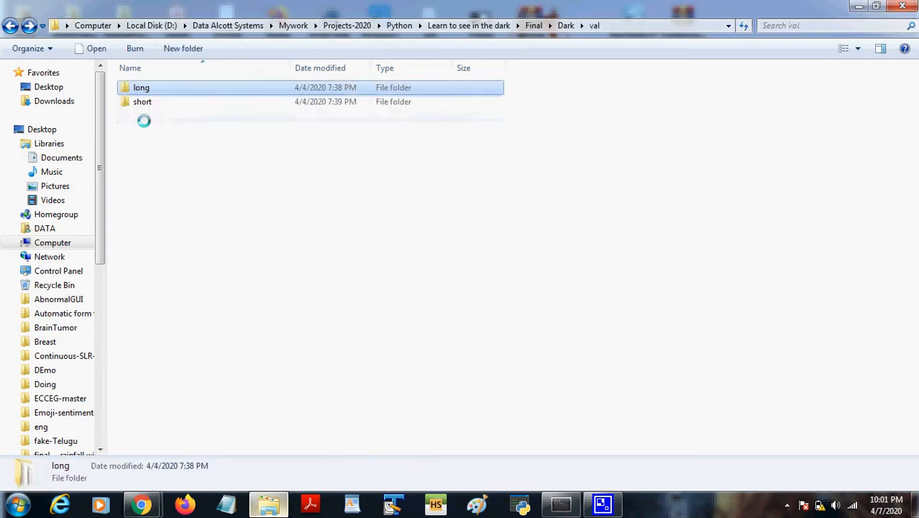
click(142, 102)
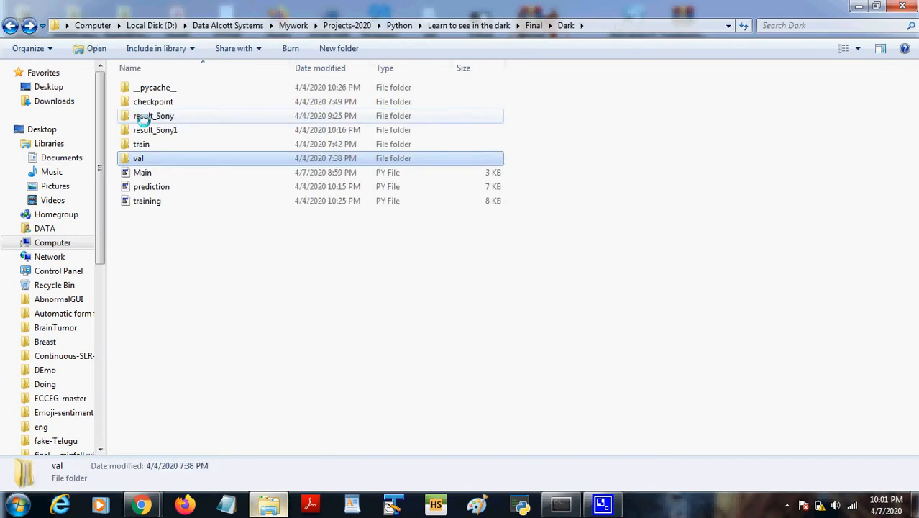
mouse_move(139, 158)
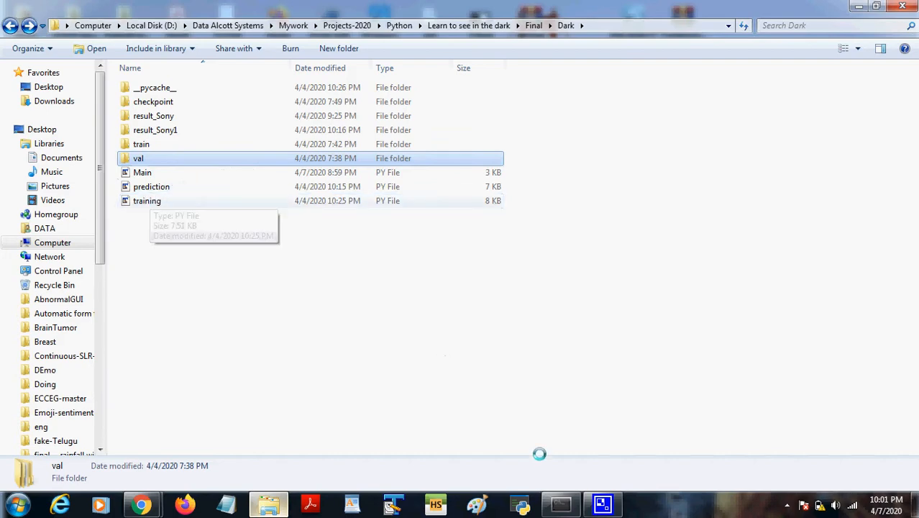
Step: Run Main.py from Anaconda Prompt and start image prediction from the Learn to See in the Dark window
click(560, 503)
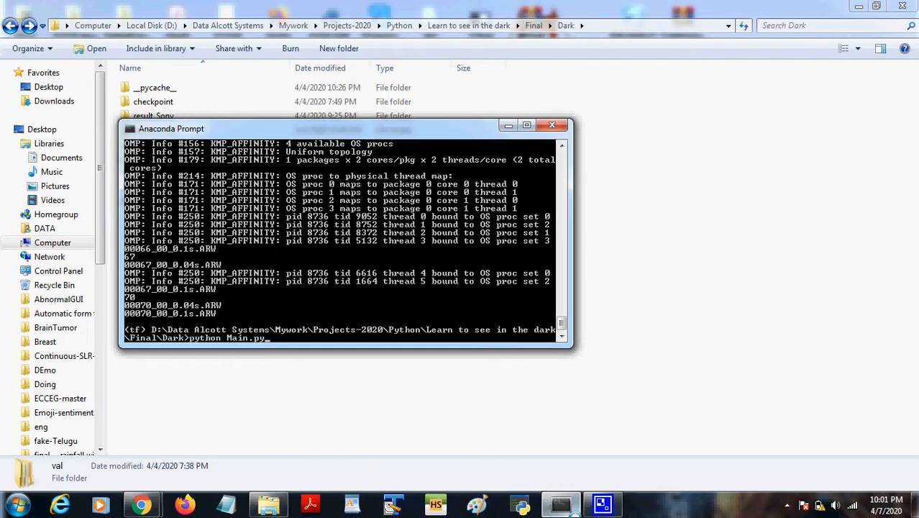
key(enter)
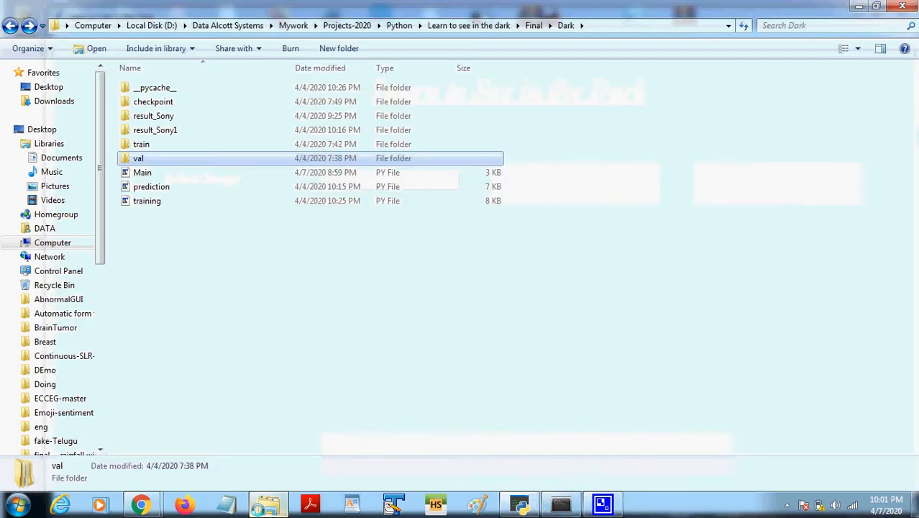
double_click(141, 144)
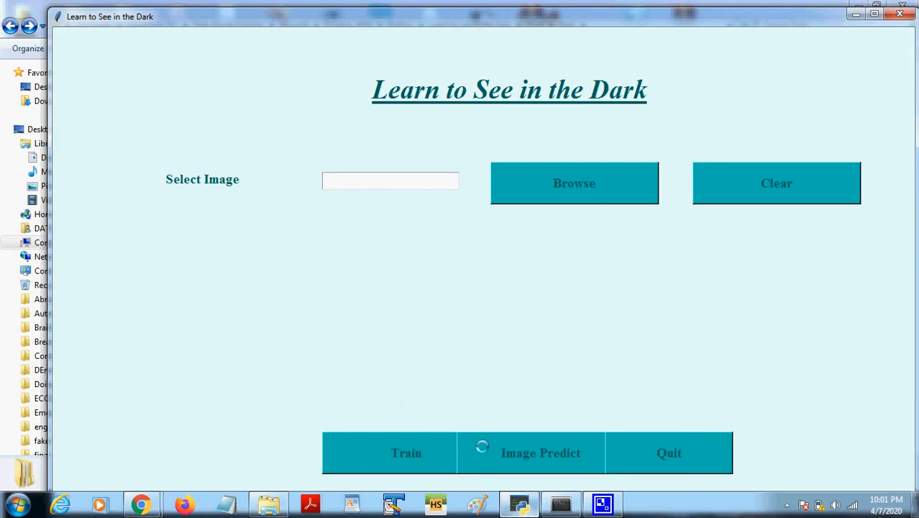
click(541, 452)
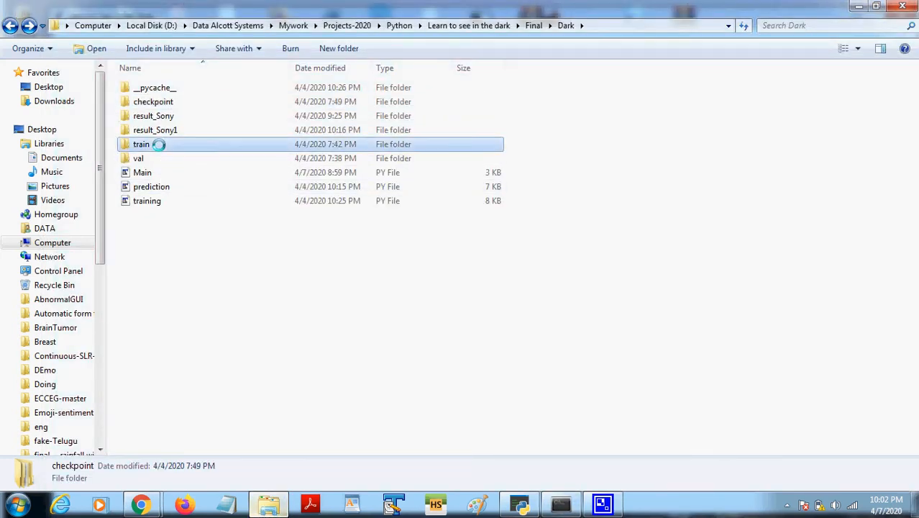
Step: Watch prediction process the val long-exposure RAW files and acknowledge 'Prediction Successfully Finished'
double_click(139, 158)
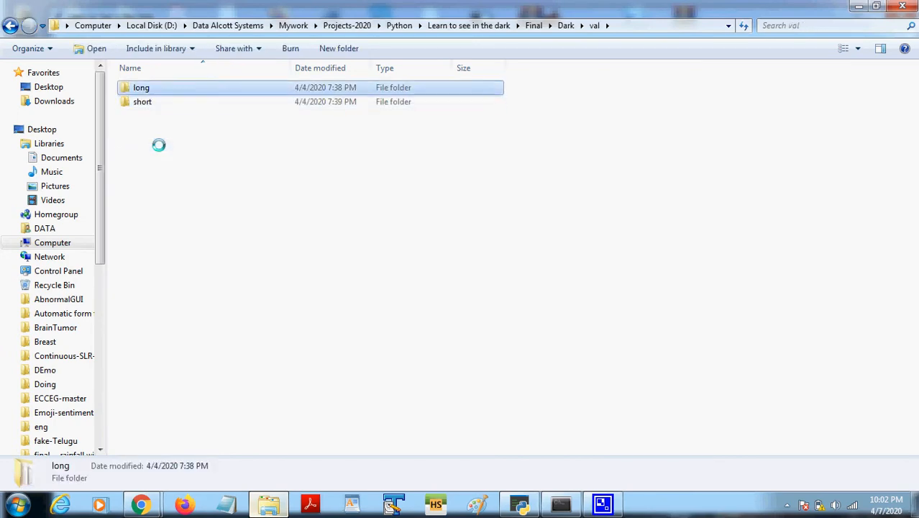
double_click(141, 87)
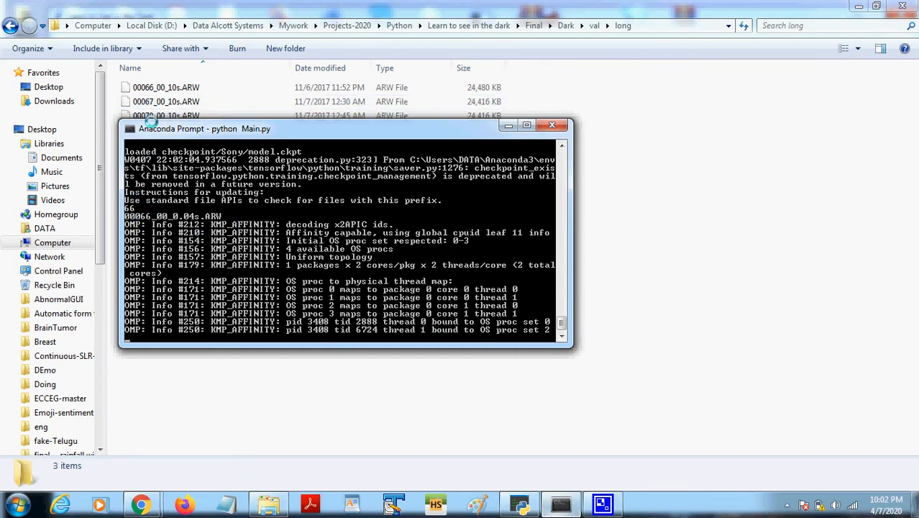
drag(205, 128, 321, 142)
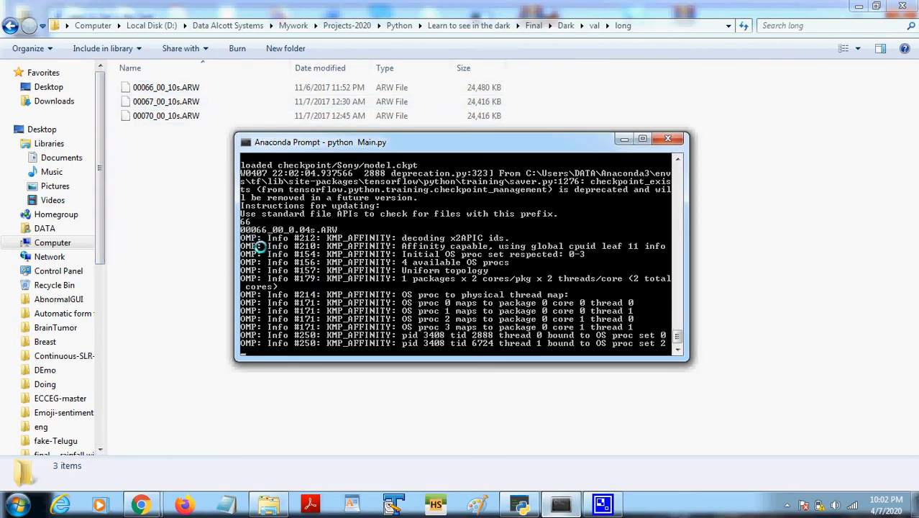
mouse_move(268, 311)
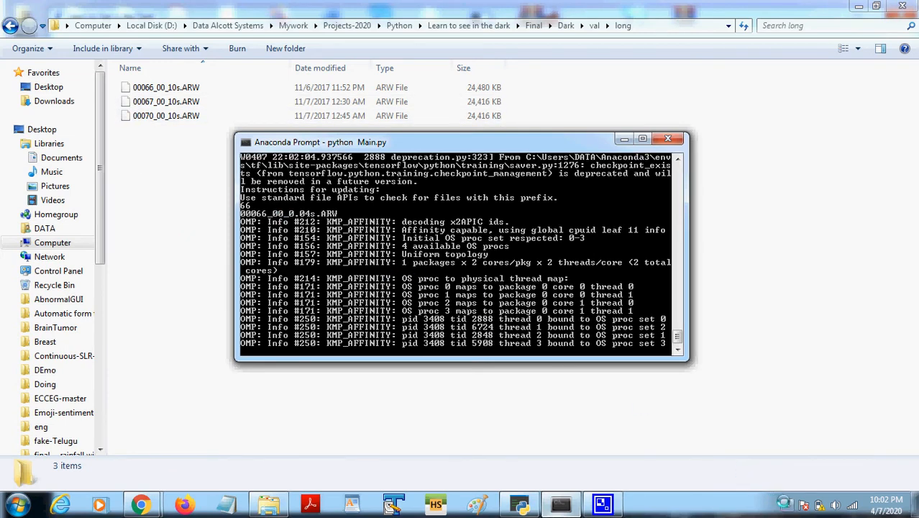
mouse_move(784, 504)
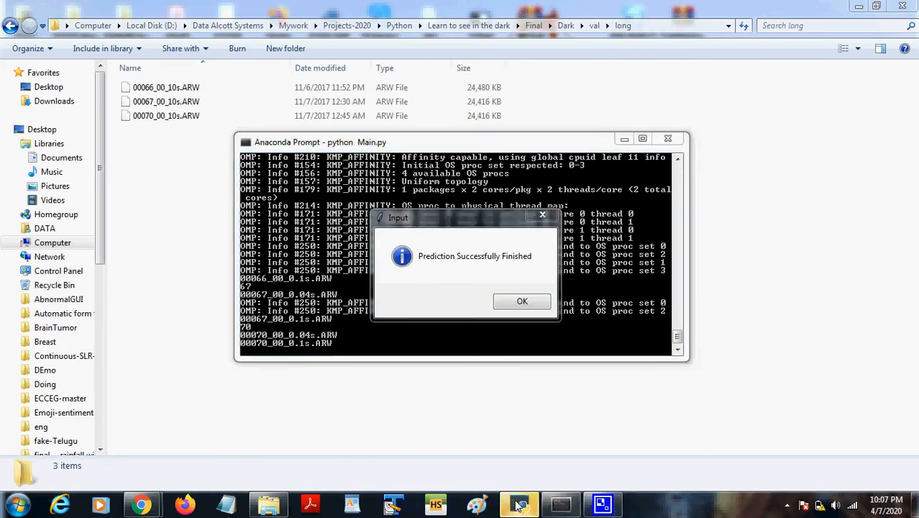
click(522, 301)
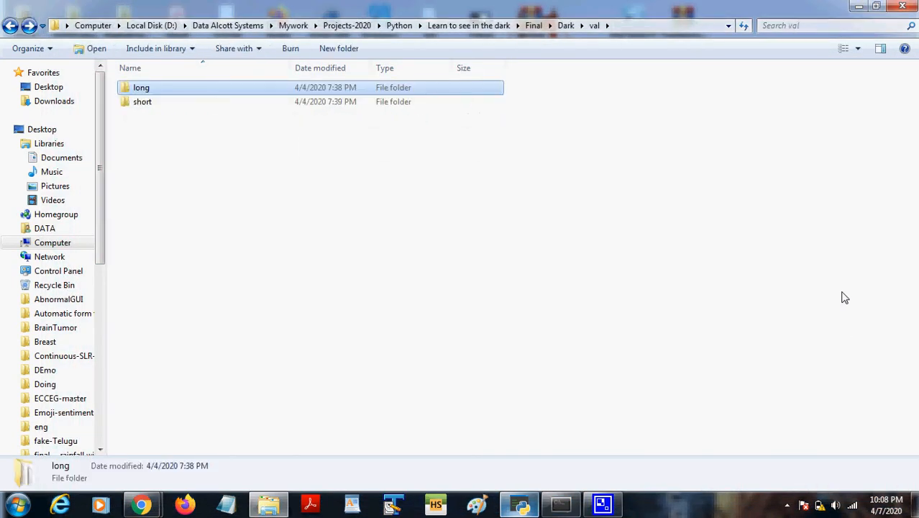
Step: Return to the Dark folder and open result_Sony1 to view the output PNGs
click(566, 25)
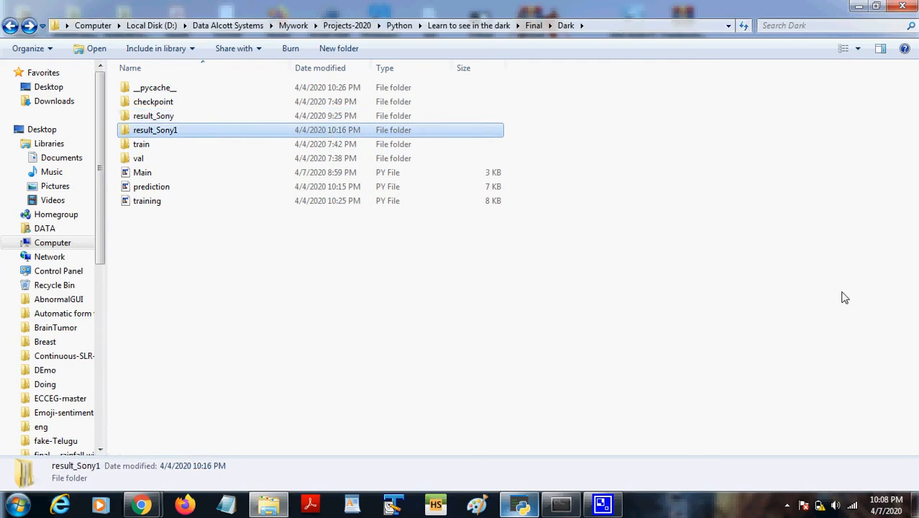
double_click(155, 130)
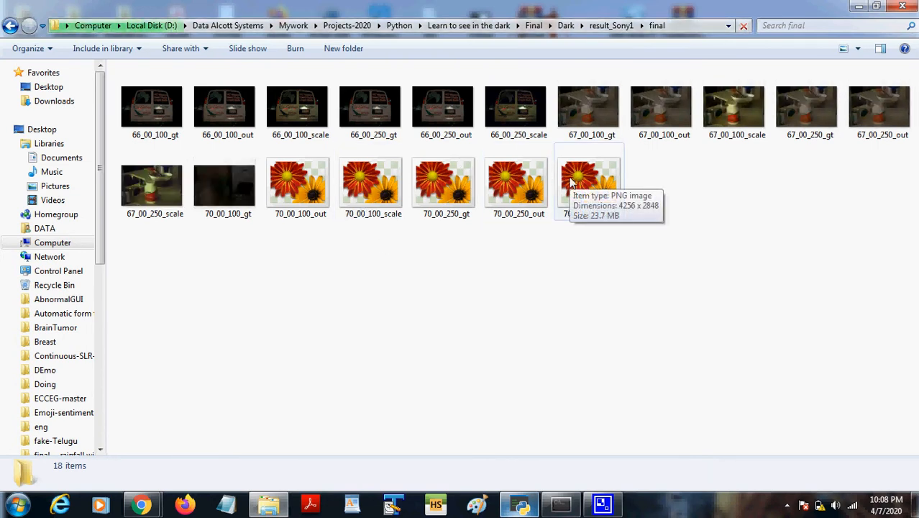
mouse_move(391, 322)
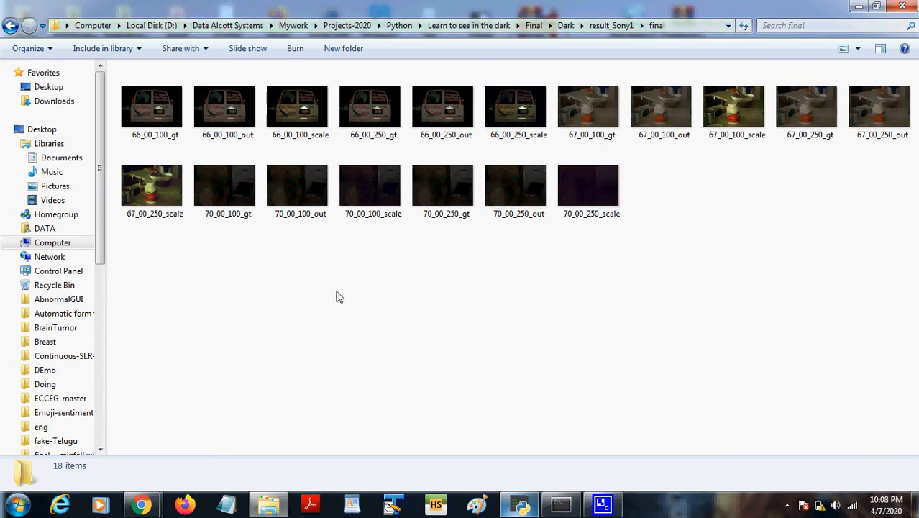
click(152, 108)
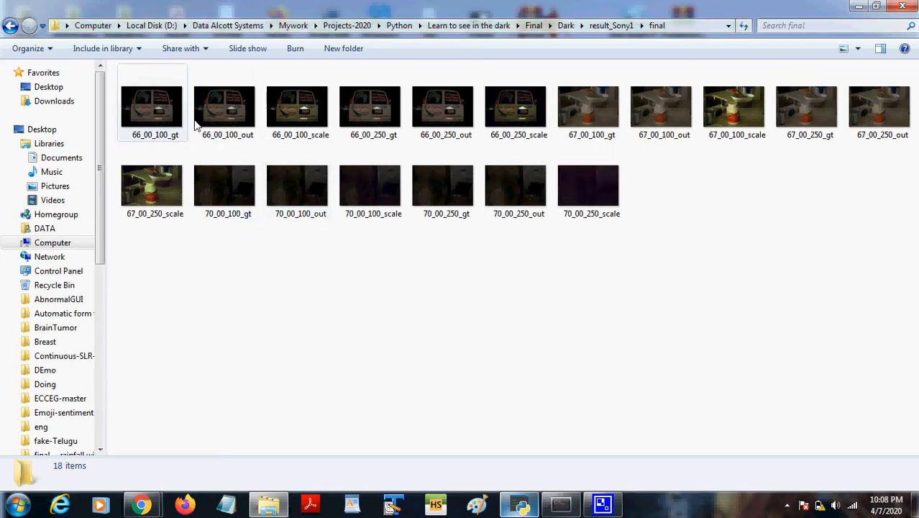
click(224, 108)
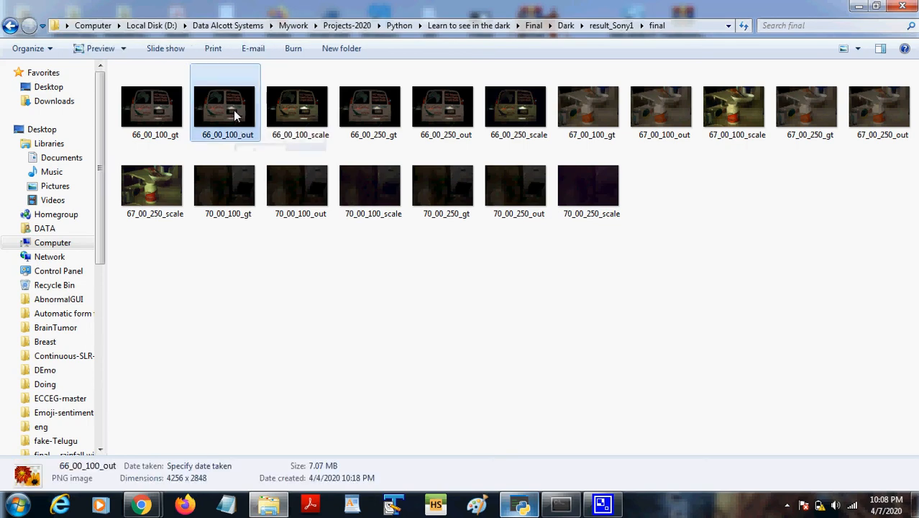
double_click(224, 108)
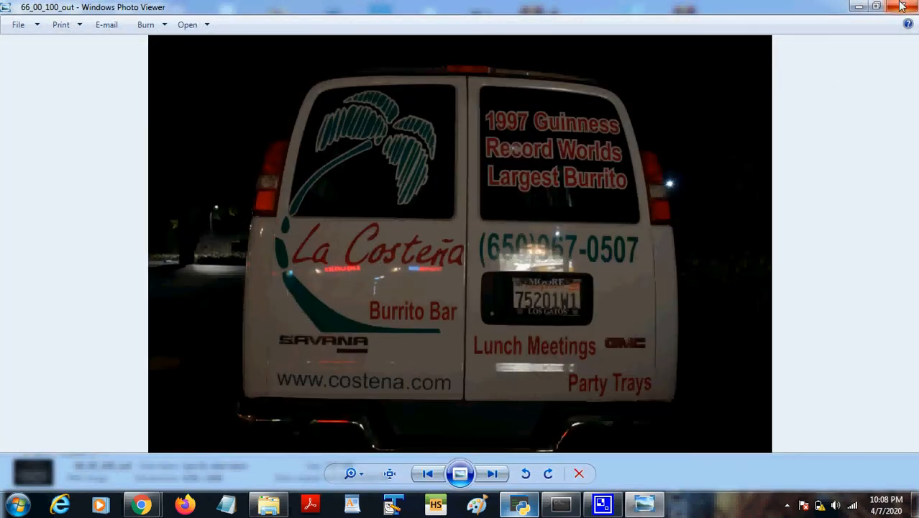
mouse_move(903, 7)
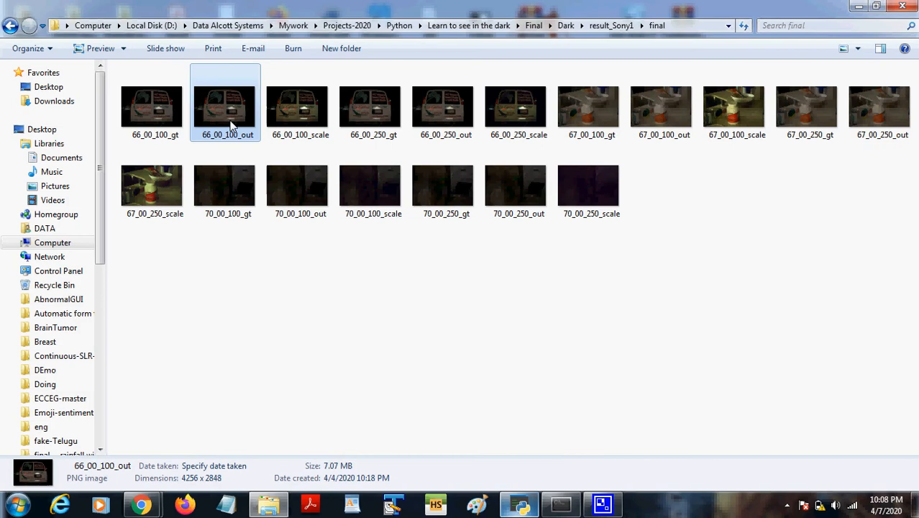
click(443, 108)
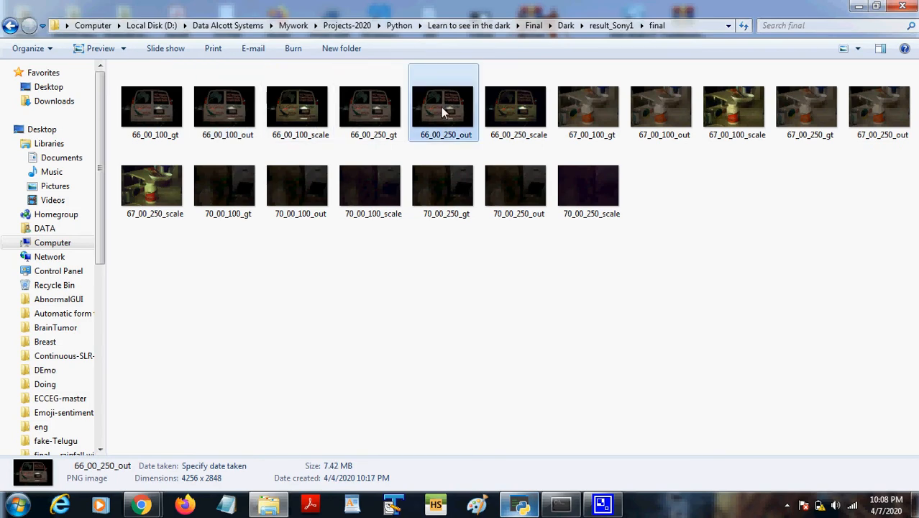
double_click(446, 108)
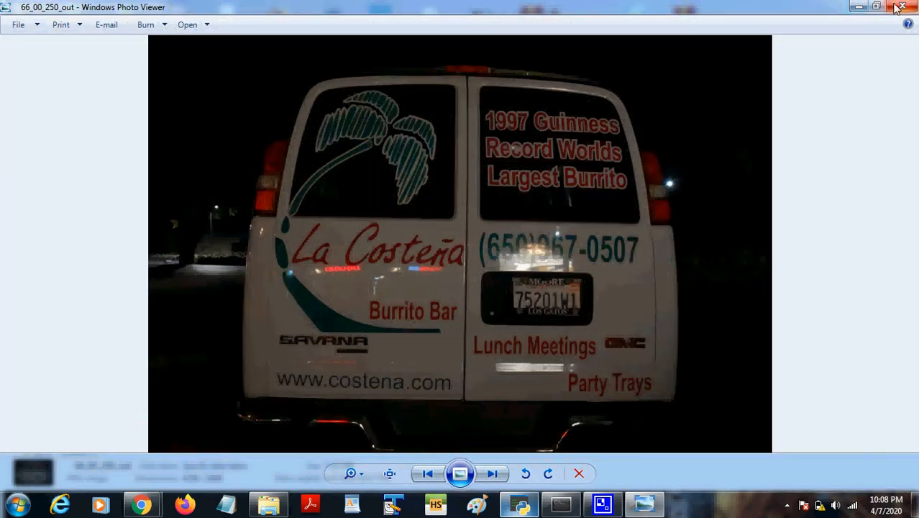
click(904, 7)
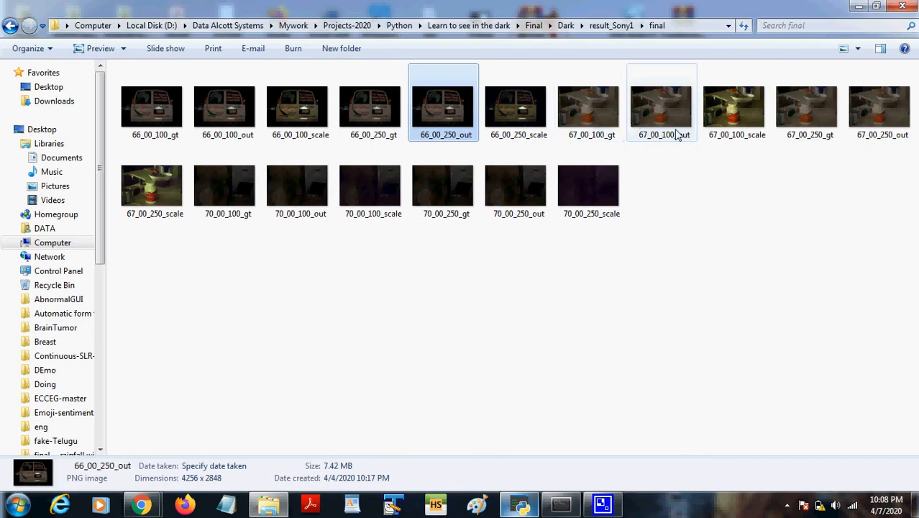
click(592, 108)
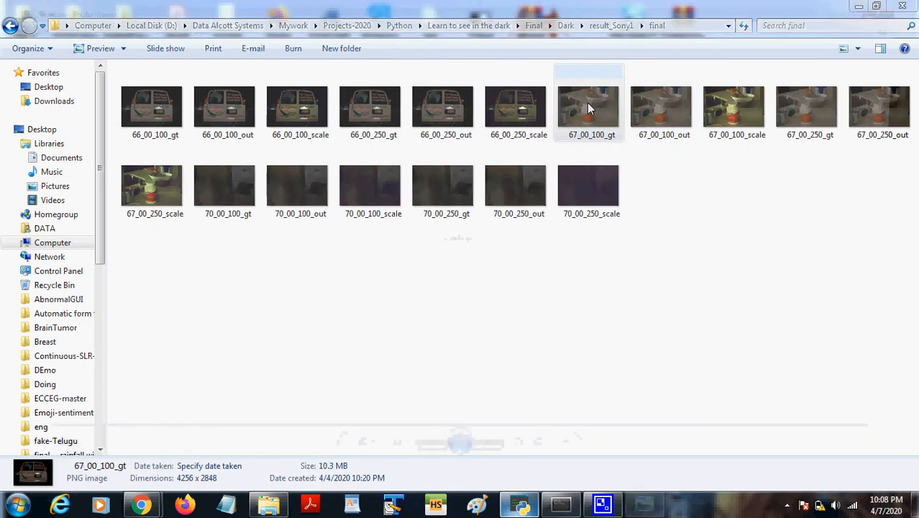
double_click(660, 108)
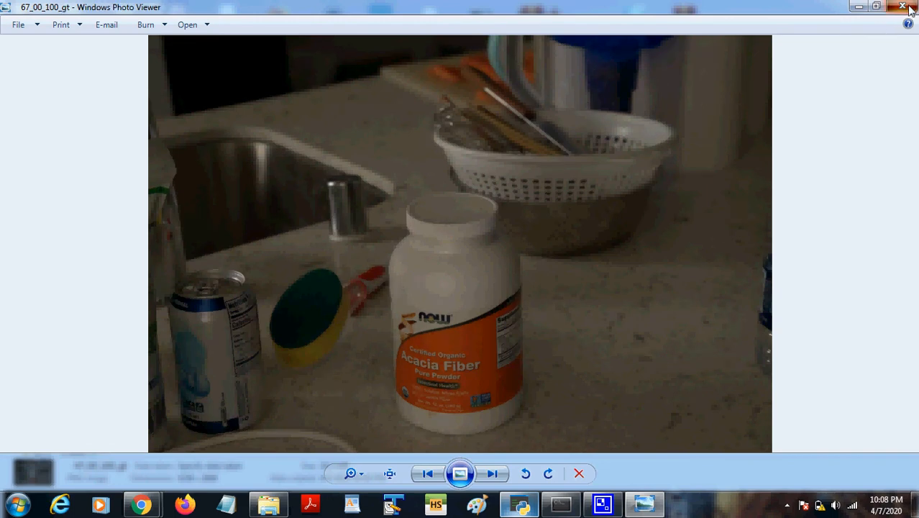
click(909, 7)
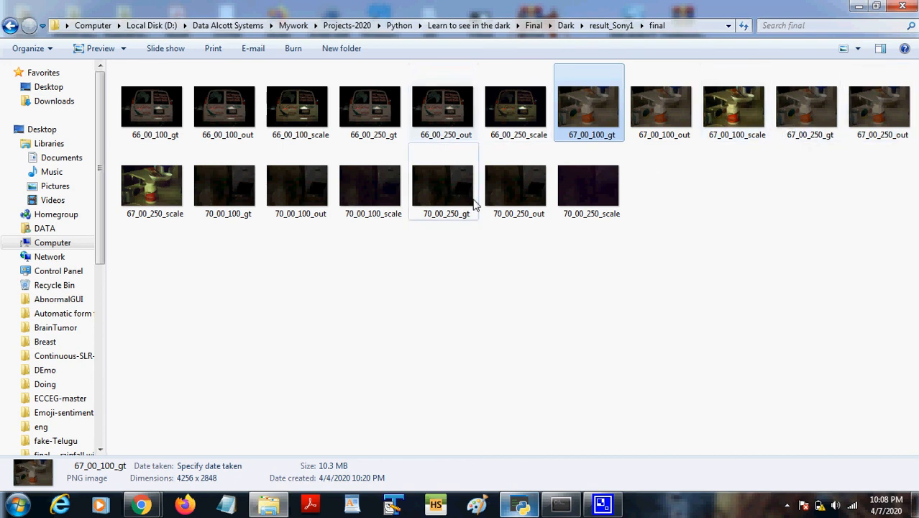
click(515, 181)
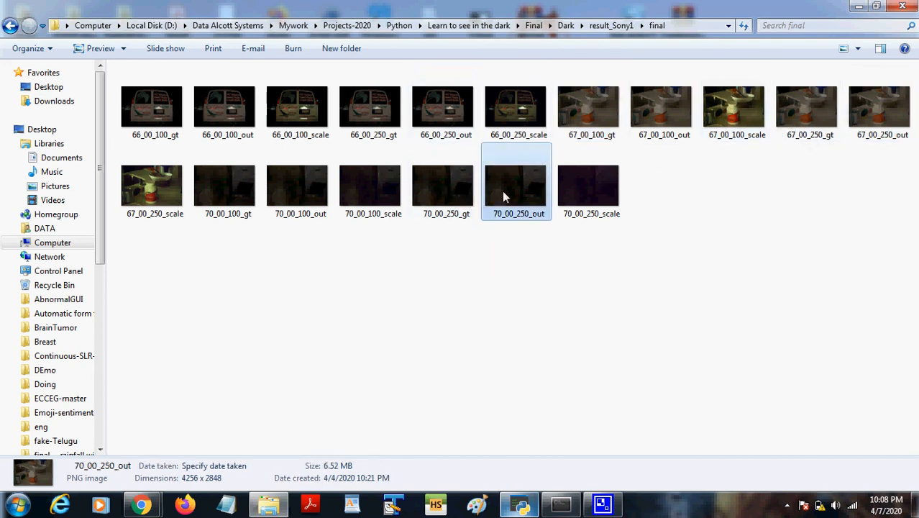